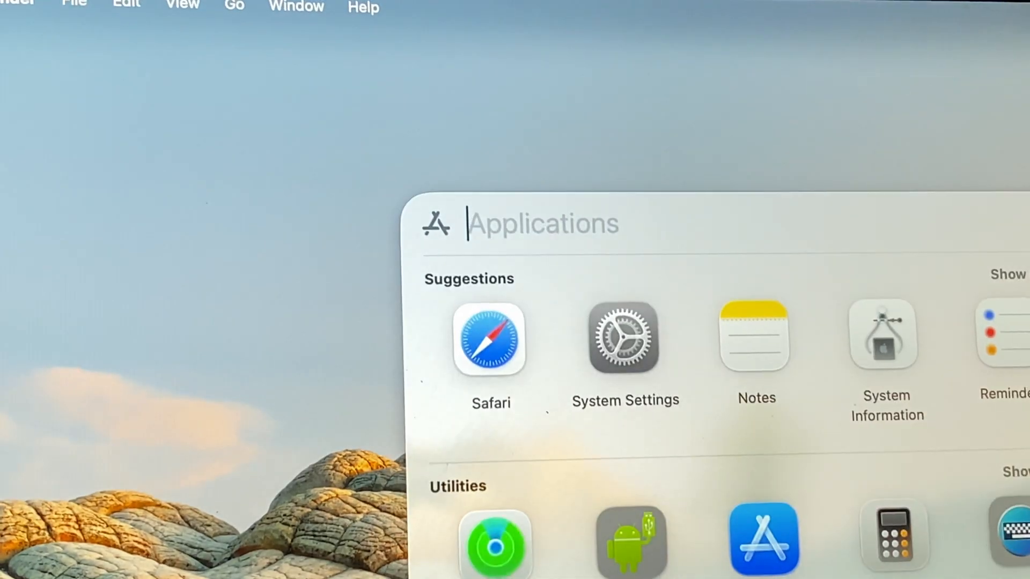
# Search 'notes' in the Spotlight Applications launcher, then dismiss it back to the Finder desktop.
pyautogui.write('notes')
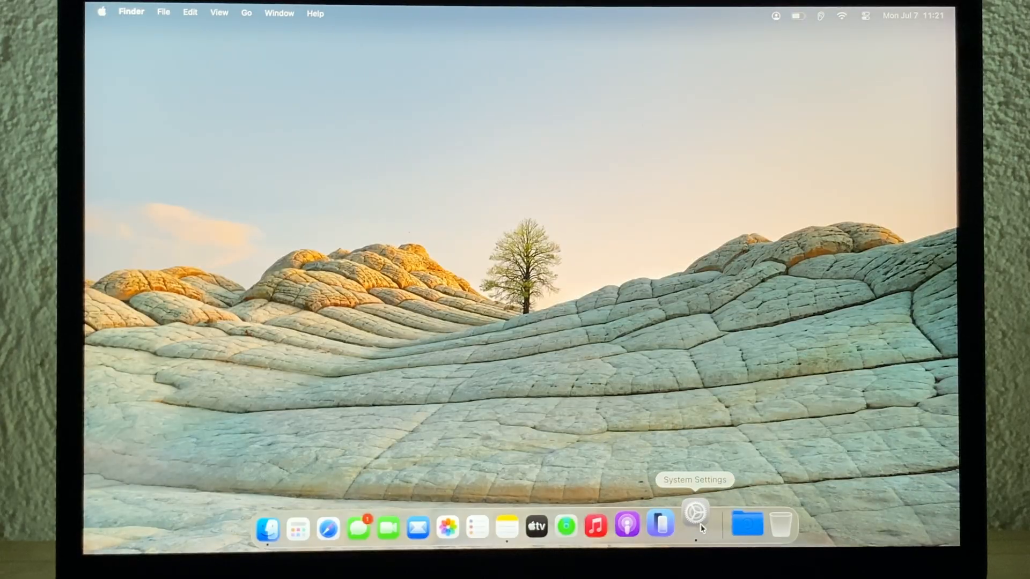
# Launch System Settings from the Dock and scroll the General pane down to Device Management and Transfer or Reset.
pyautogui.click(694, 525)
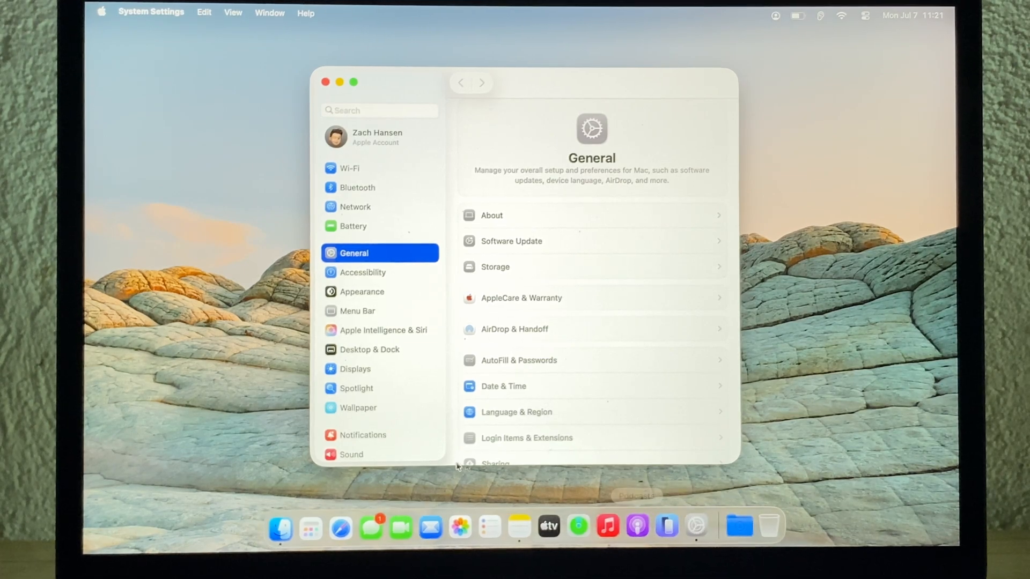
pyautogui.scroll(-3)
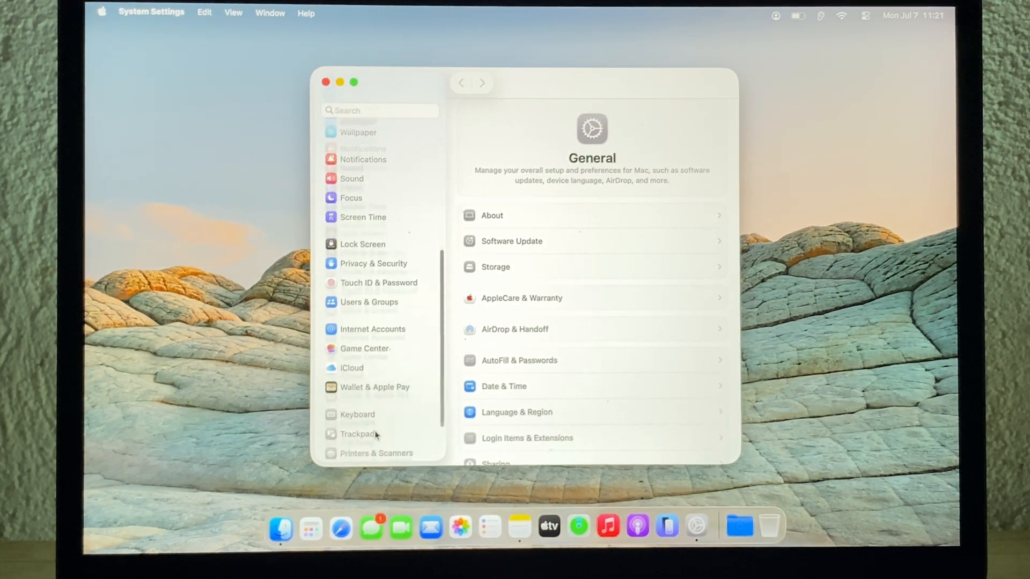
pyautogui.scroll(-3)
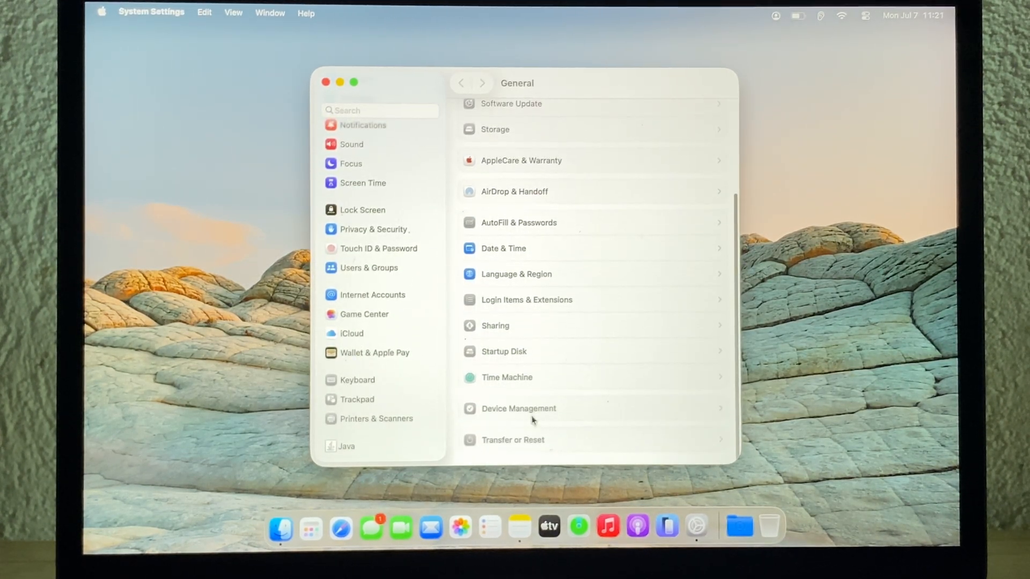